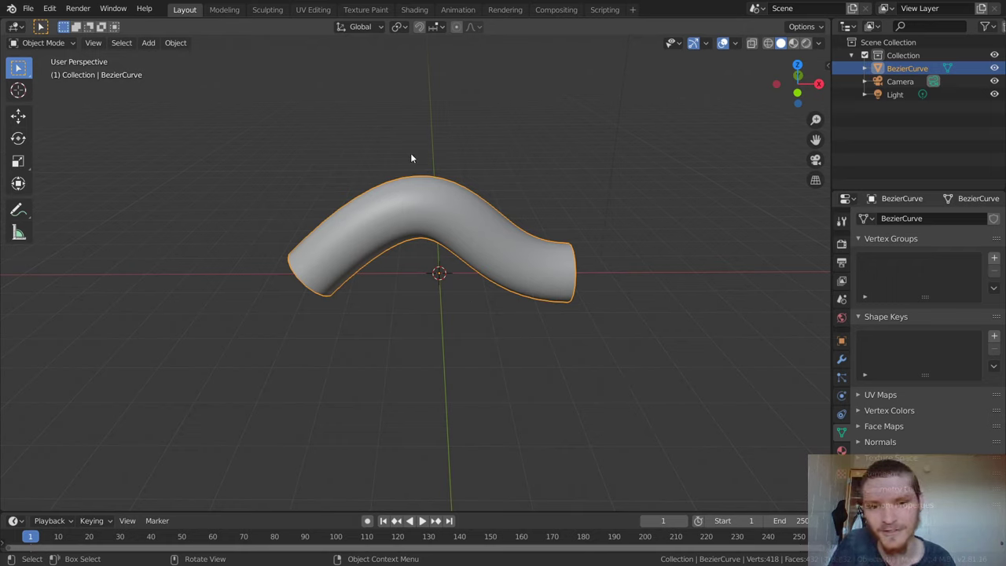
mouse_move(497, 286)
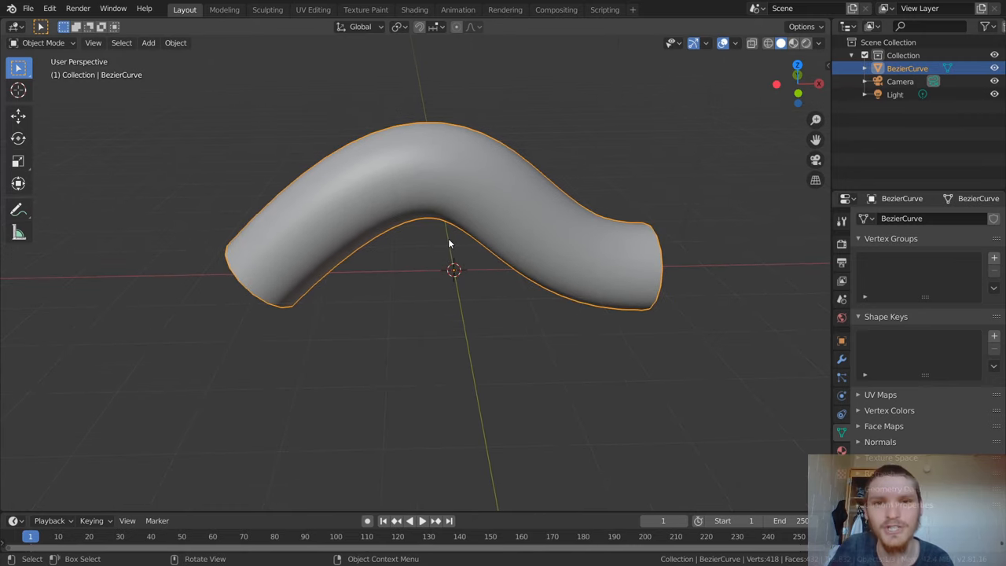
Step: In the UV Editing workspace, mark the selected pipe edge loops as UV seams
left_click_drag(448, 244, 492, 127)
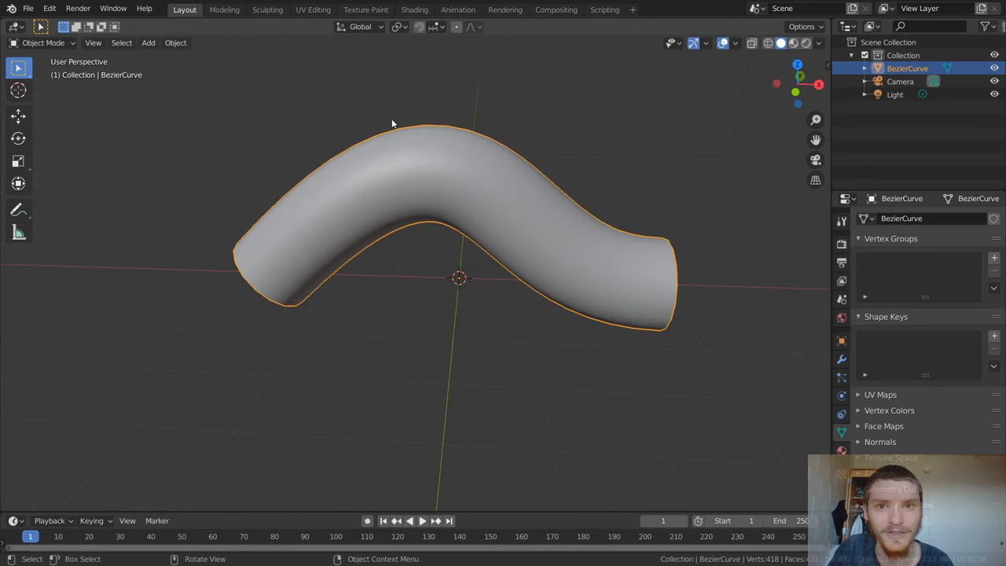
left_click(313, 10)
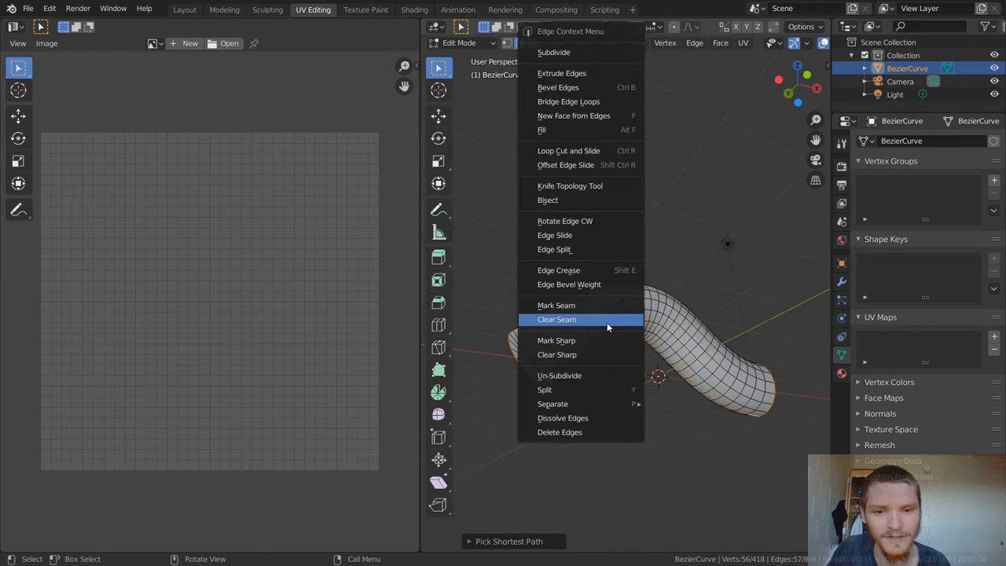
left_click(556, 319)
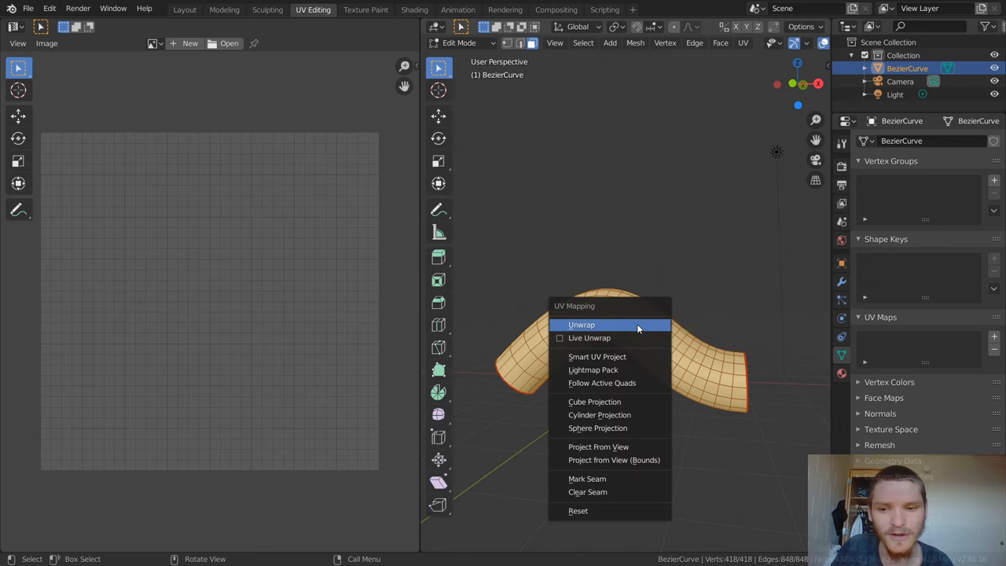
Step: Unwrap all pipe faces into two circular cap islands and a body strip
left_click(581, 324)
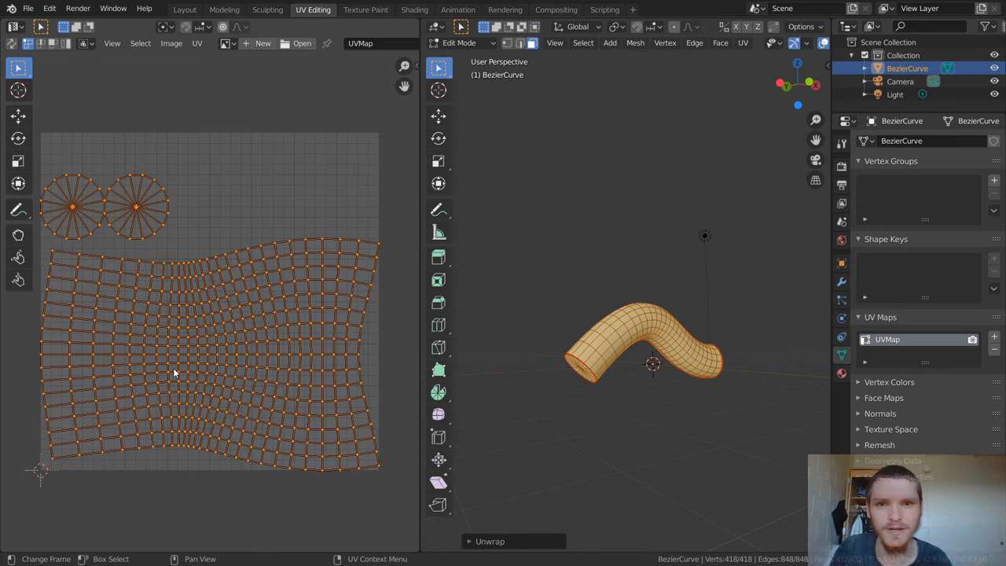
mouse_move(267, 342)
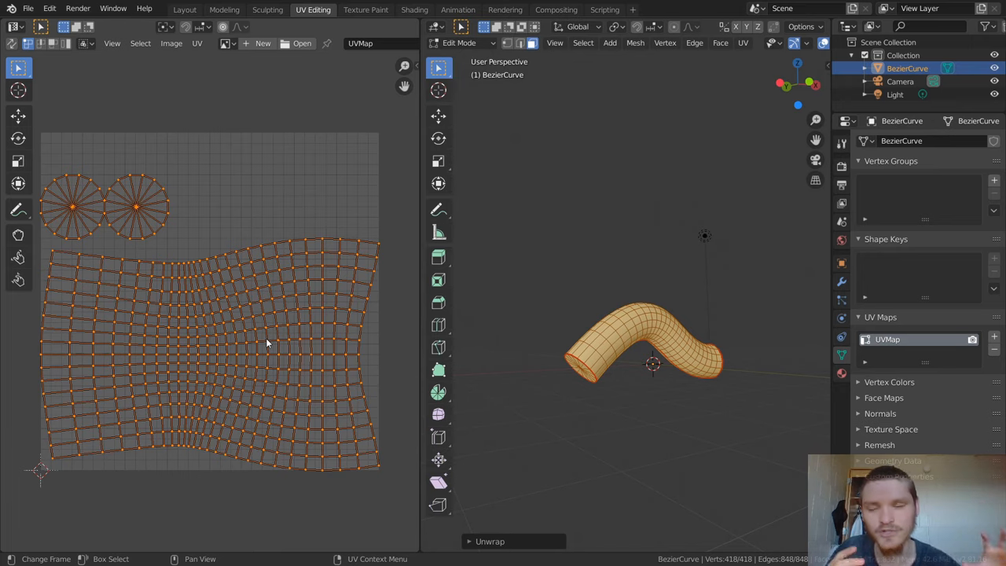
mouse_move(649, 332)
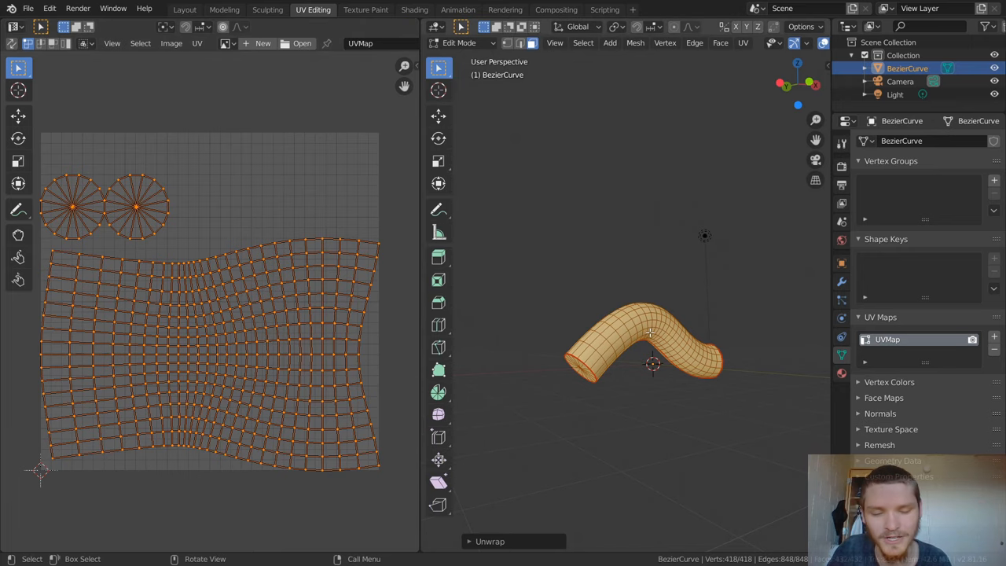
Step: In the Shading workspace, connect a Checker Texture into the pipe material's Base Color
key("Tab")
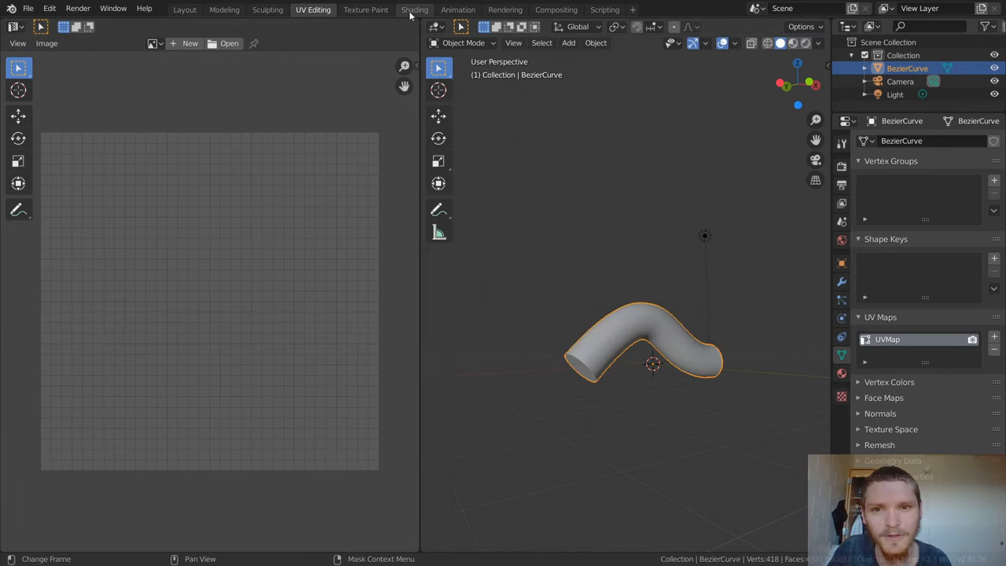
left_click(421, 9)
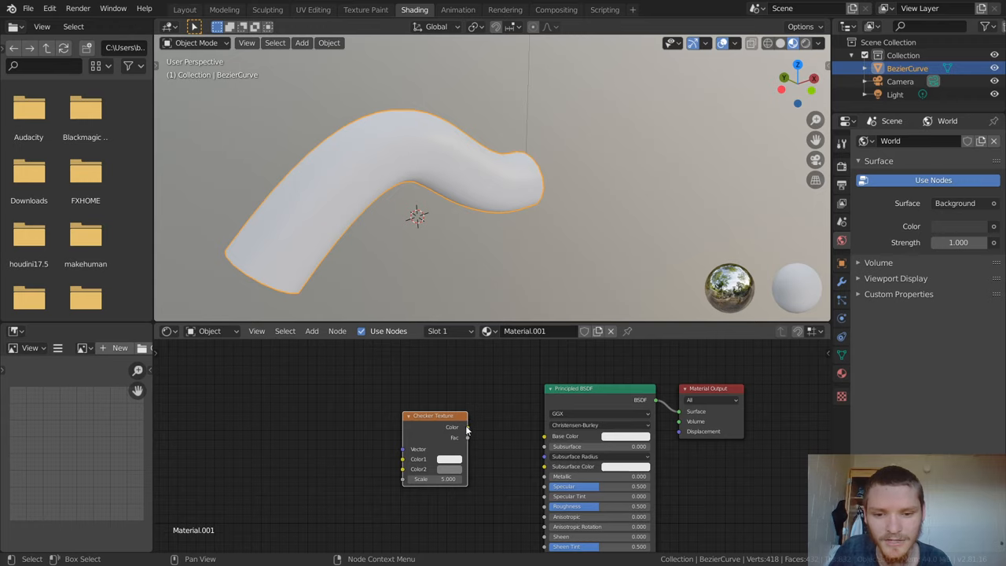
left_click_drag(468, 427, 544, 435)
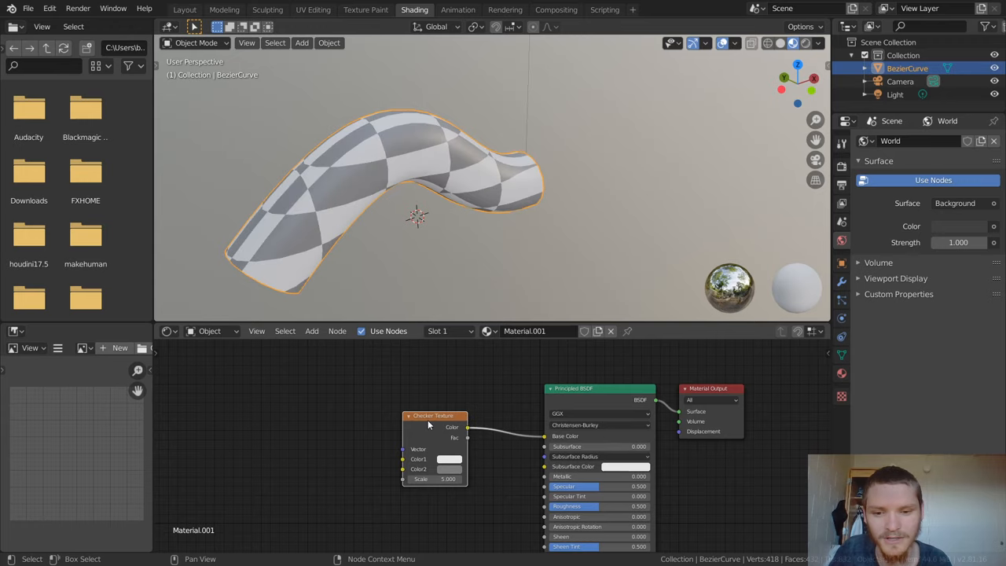
left_click_drag(432, 415, 460, 406)
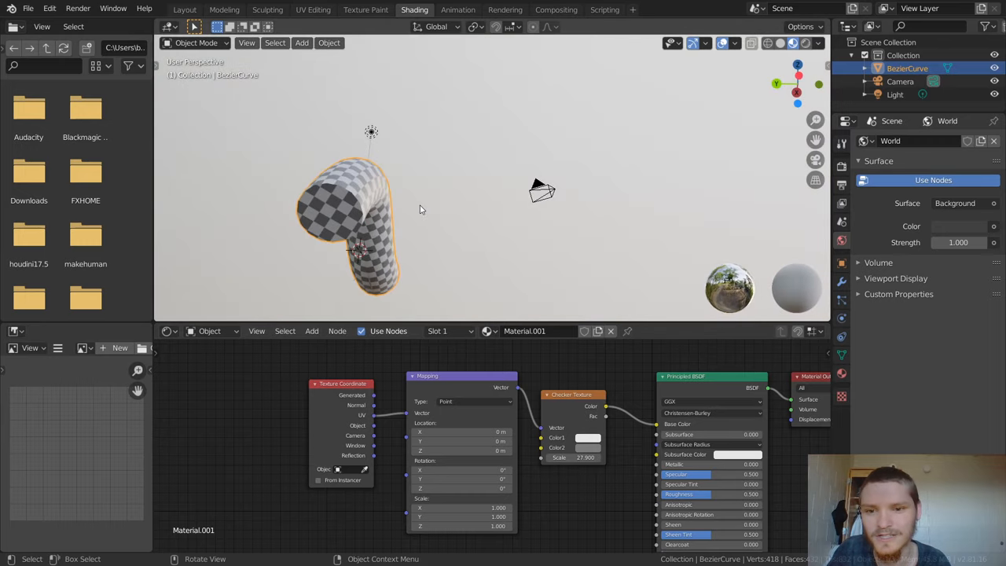
Step: Orbit around the textured pipe to inspect the checker pattern, then return to UV Editing
left_click_drag(423, 209, 368, 157)
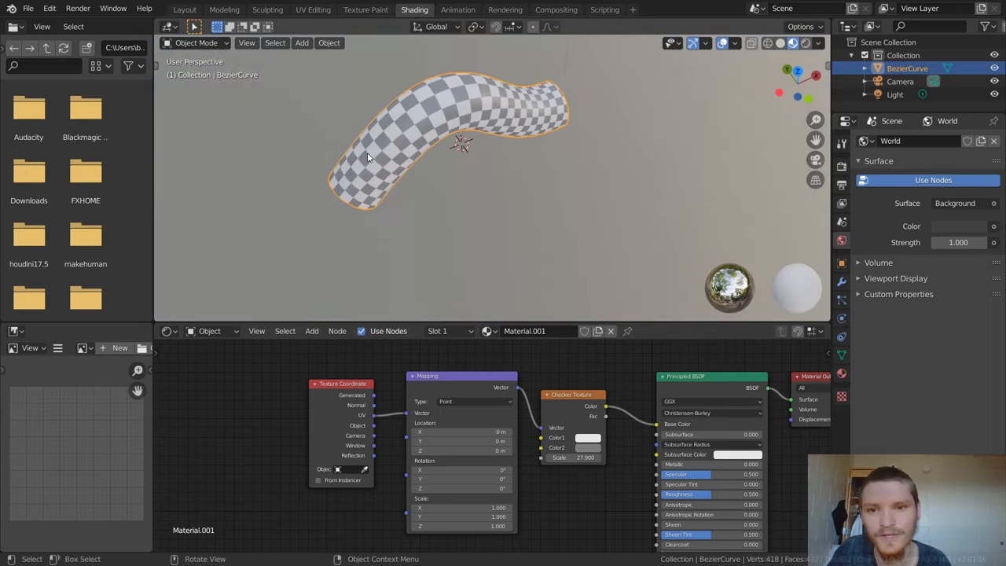
left_click_drag(369, 157, 478, 234)
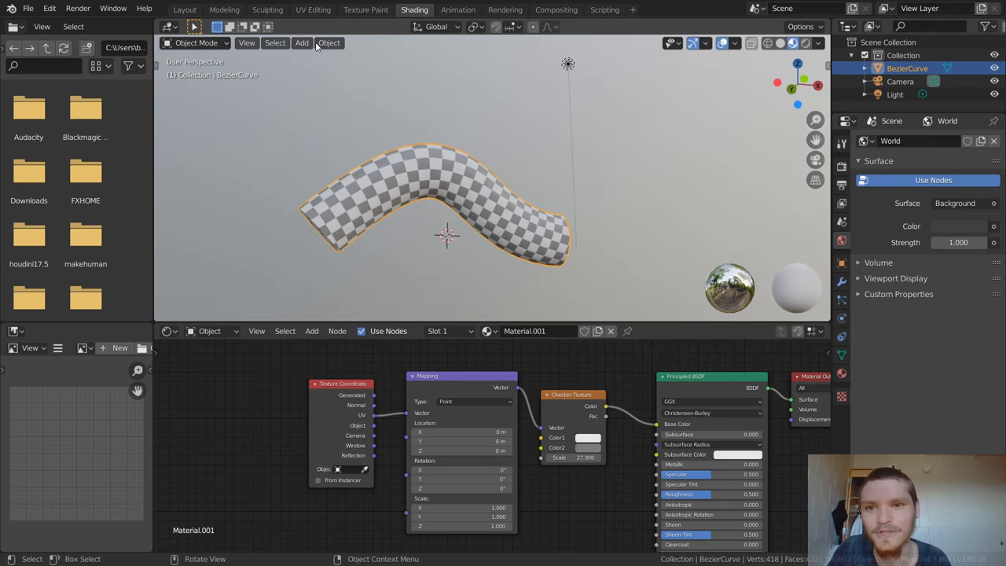
left_click(313, 9)
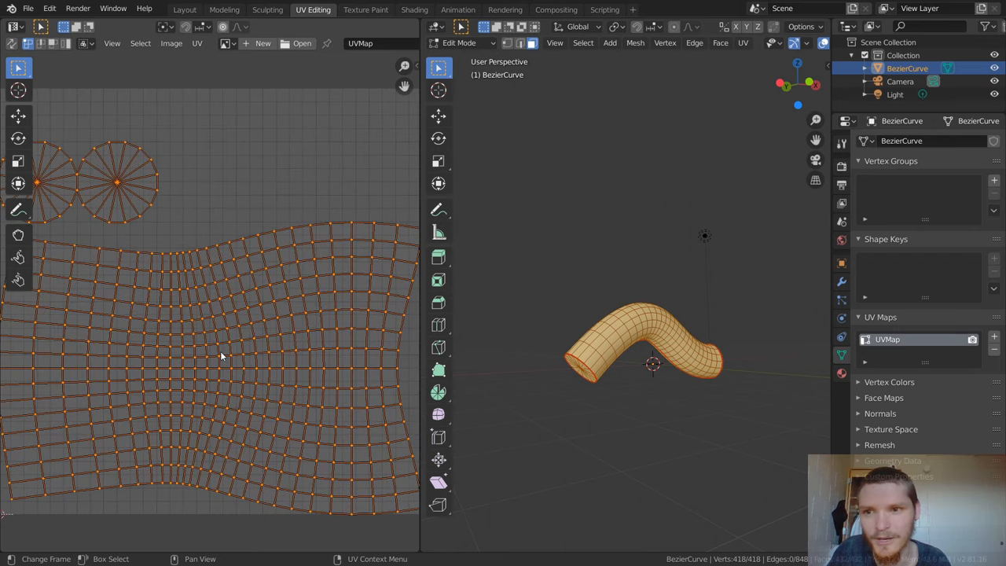
mouse_move(187, 406)
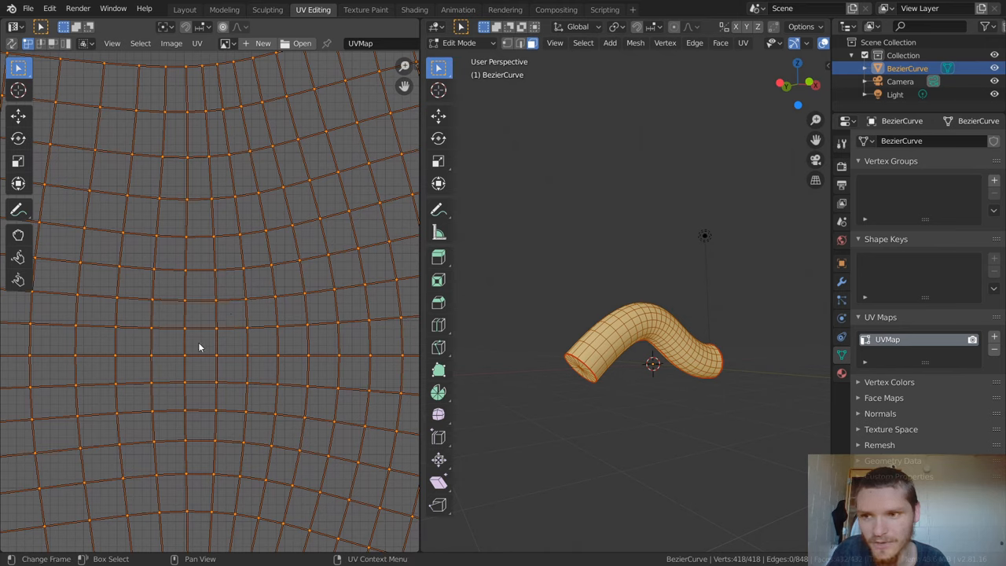
mouse_move(195, 352)
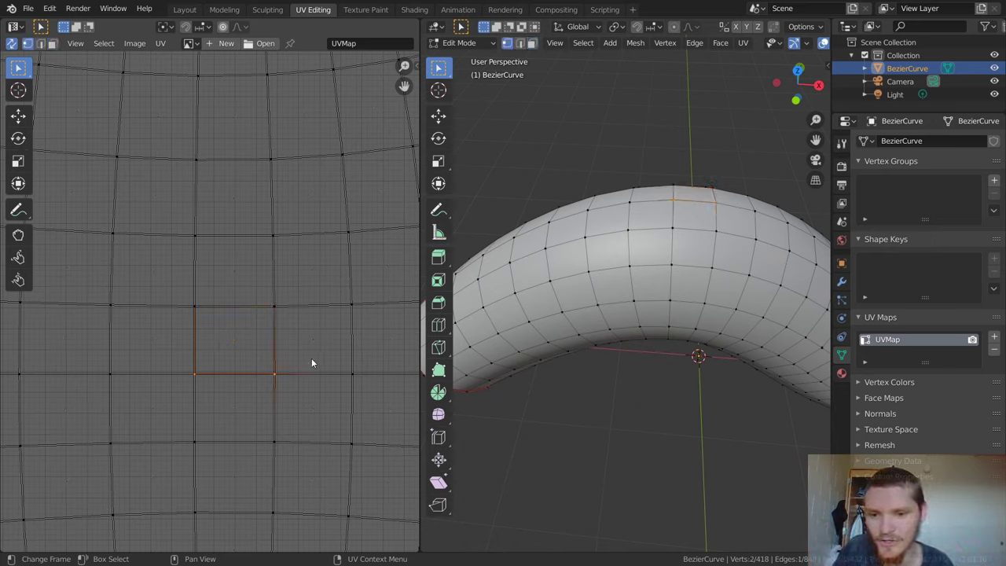
Step: Scale the chosen face's UV points along Y so the quad becomes square
key("s")
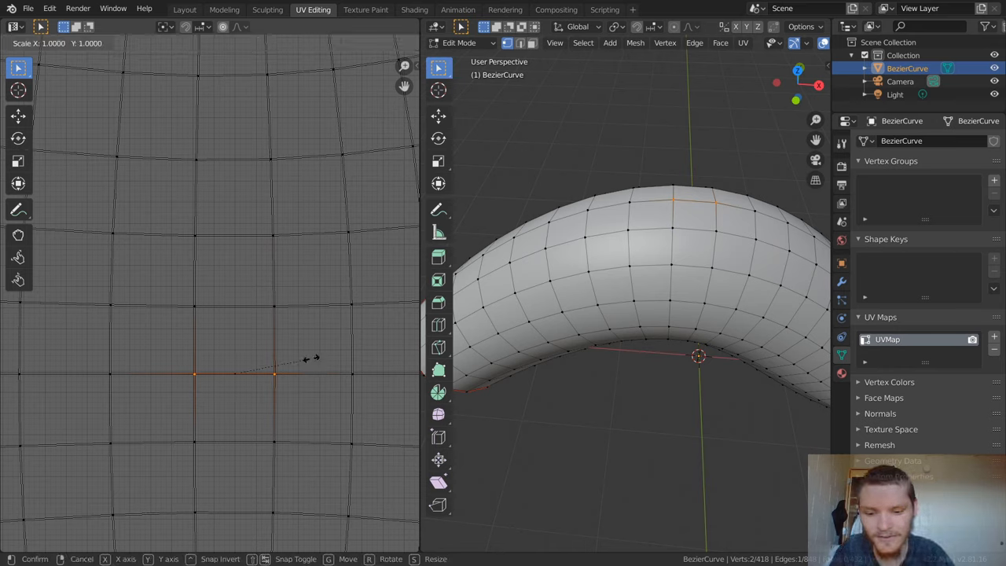
key("Y")
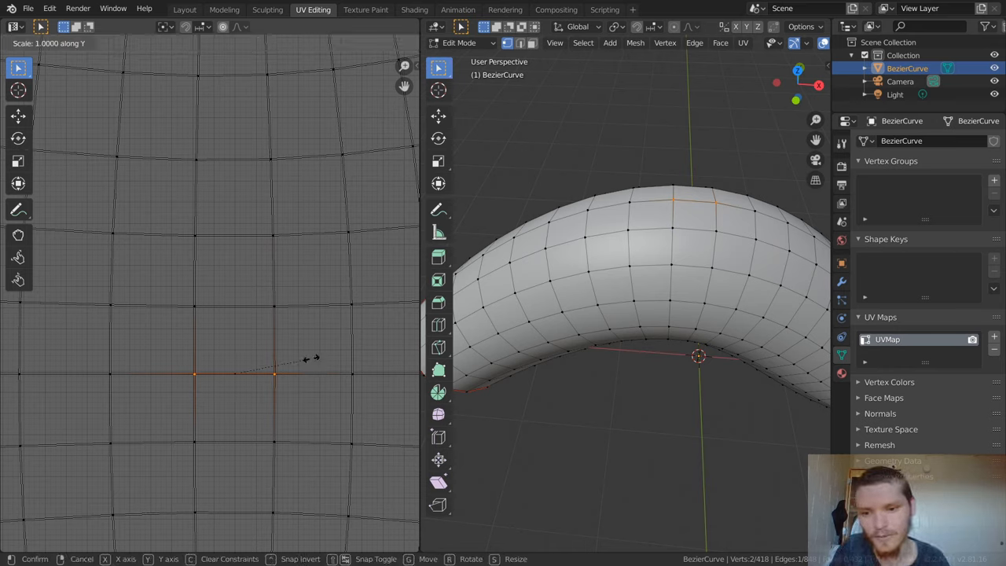
mouse_move(308, 336)
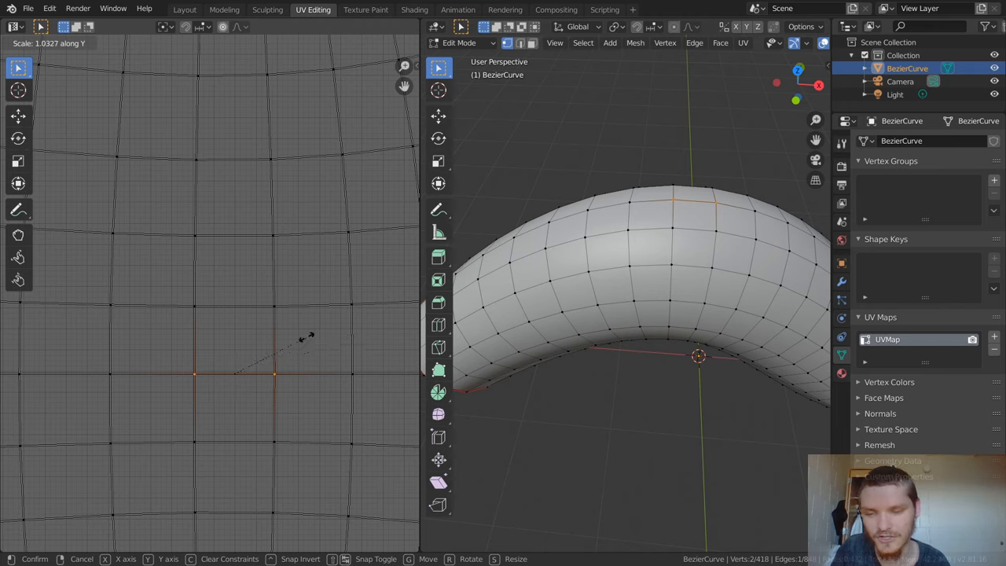
left_click(307, 341)
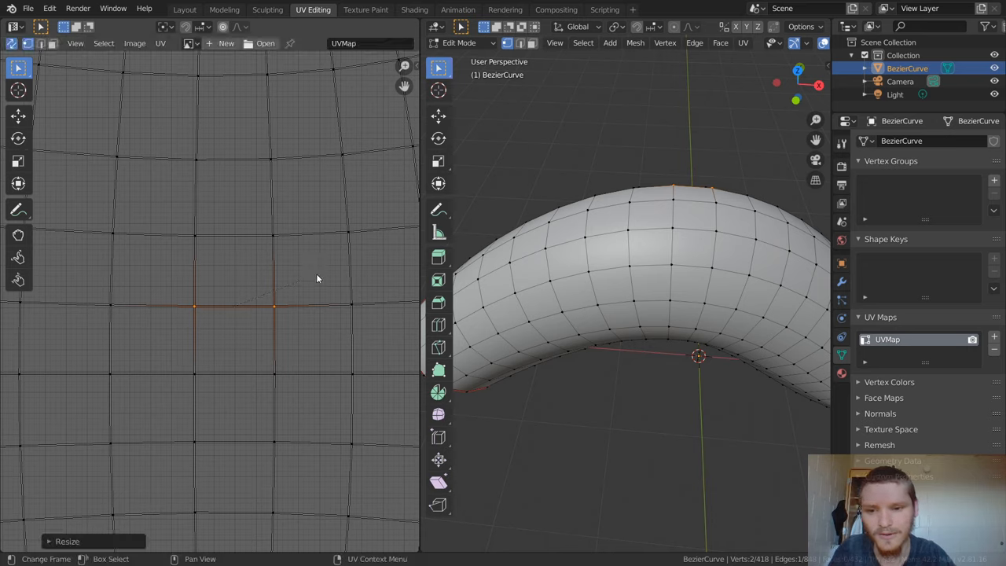
mouse_move(332, 335)
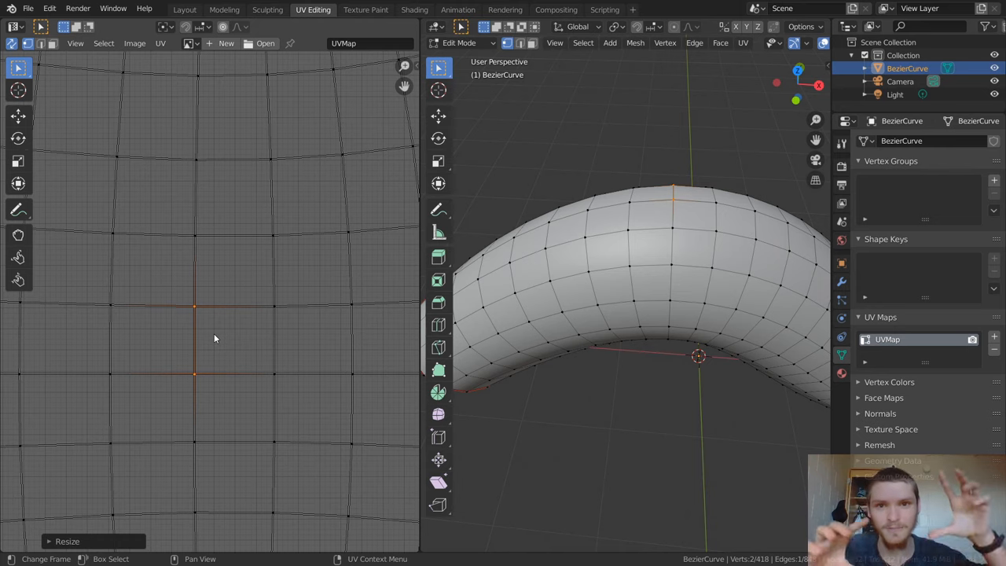
mouse_move(279, 329)
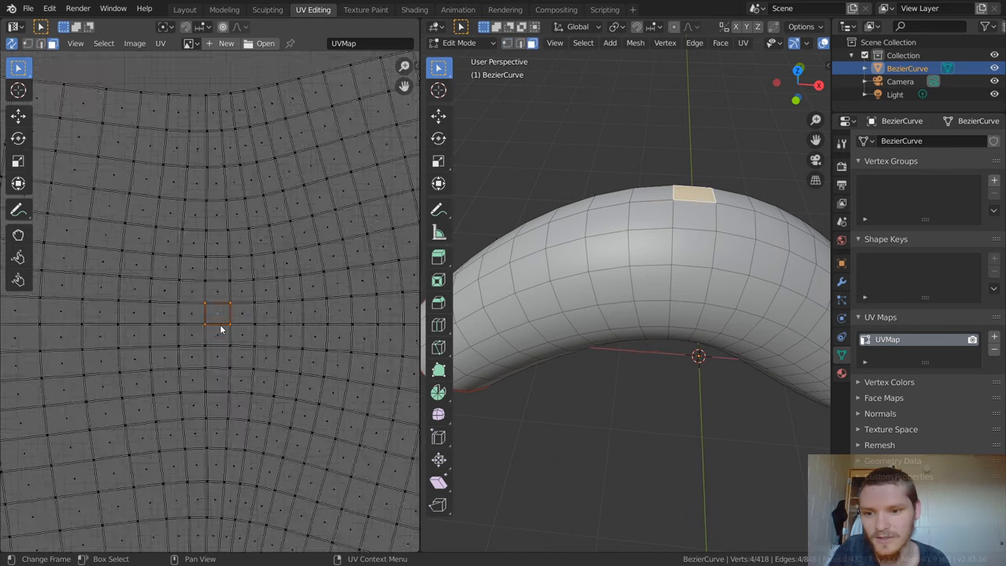
Step: Select the whole body island and run Follow Active Quads with Length Average
key("a")
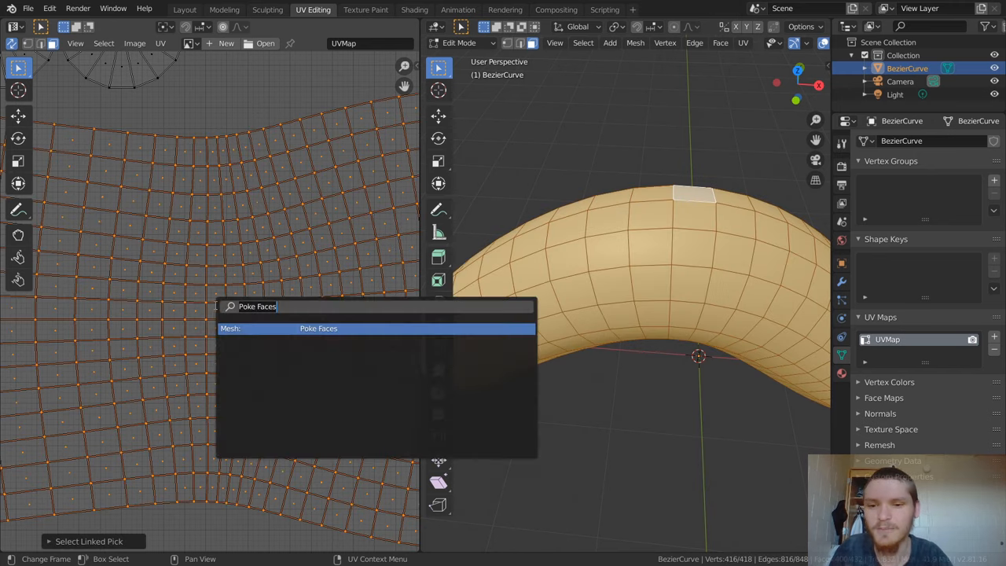
type("foll")
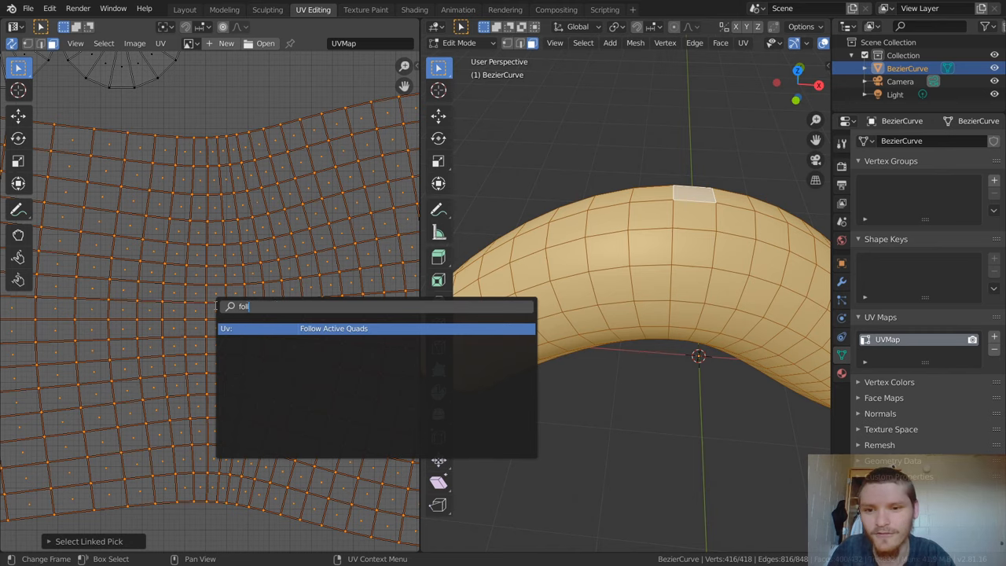
left_click(334, 328)
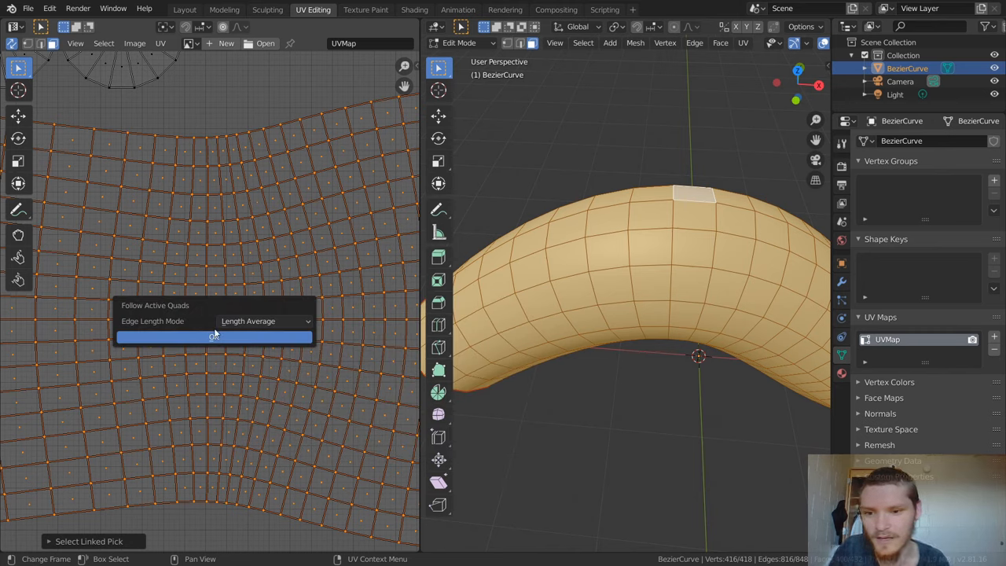
left_click(214, 336)
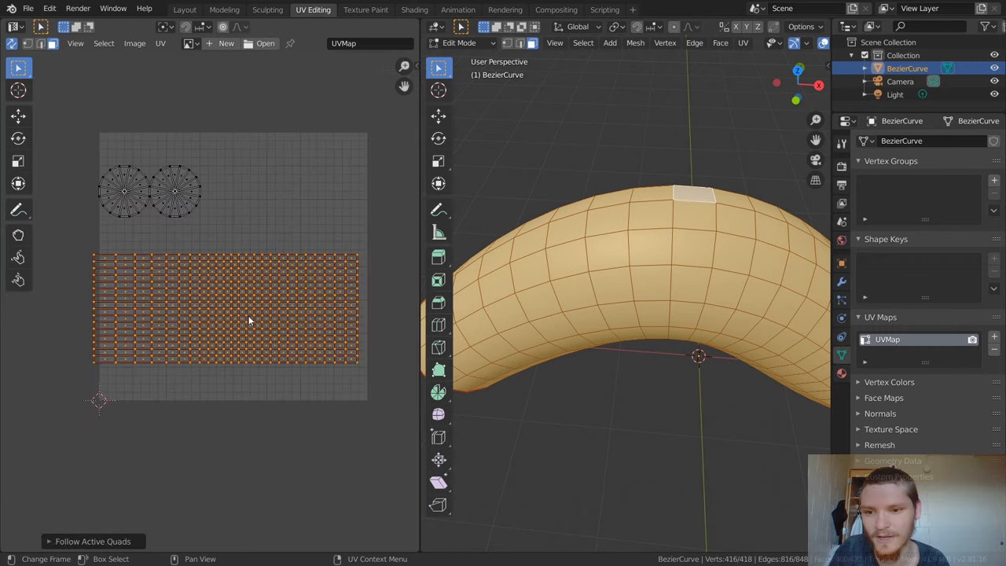
mouse_move(203, 340)
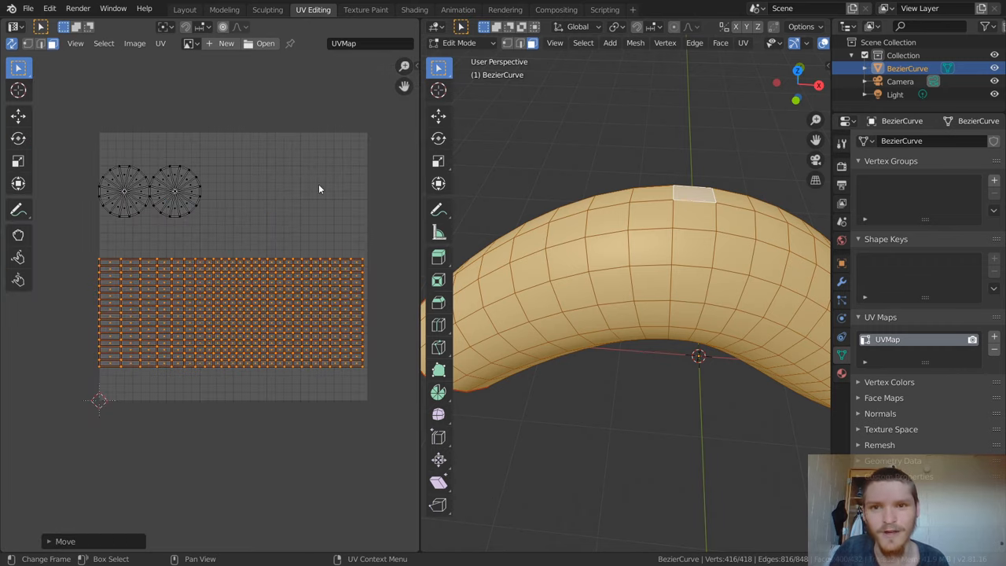
left_click(414, 10)
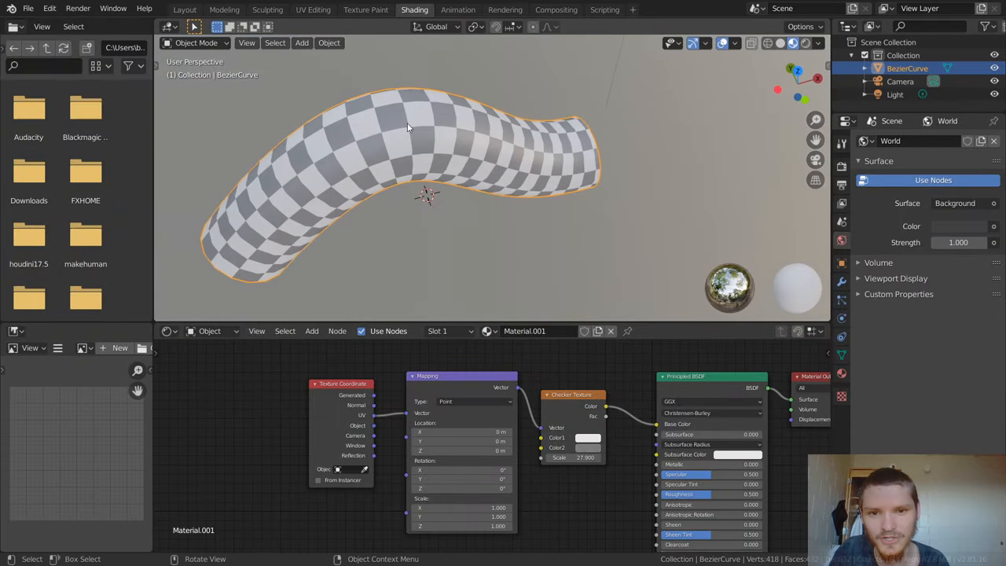
mouse_move(530, 108)
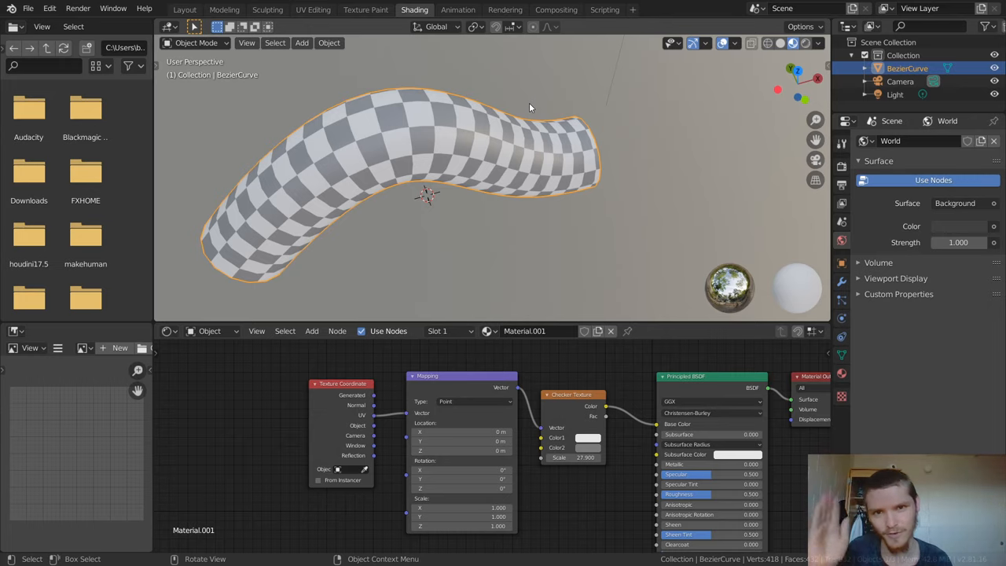
mouse_move(397, 126)
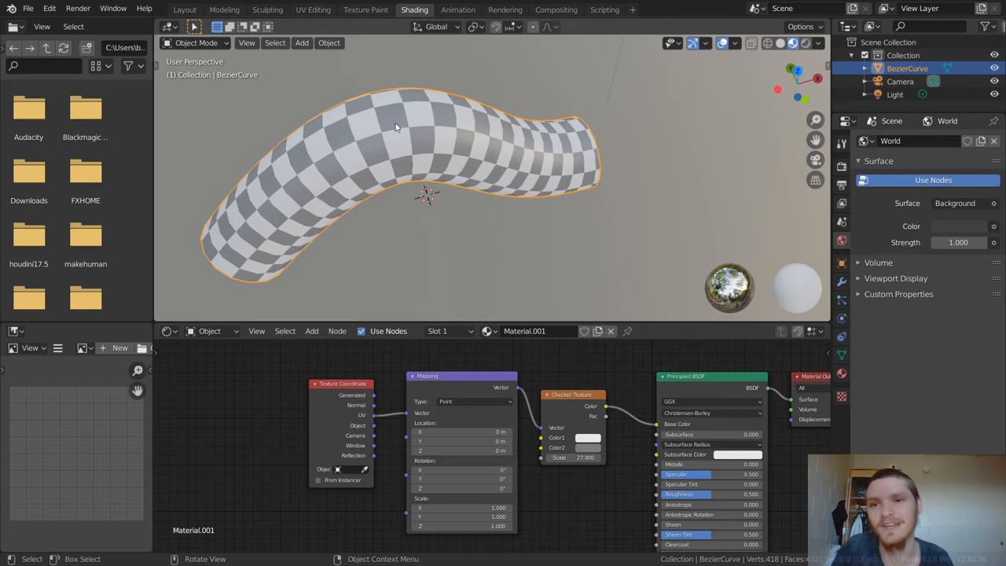
Step: Switch back to the UV Editing workspace with the pipe in Edit Mode
left_click(314, 10)
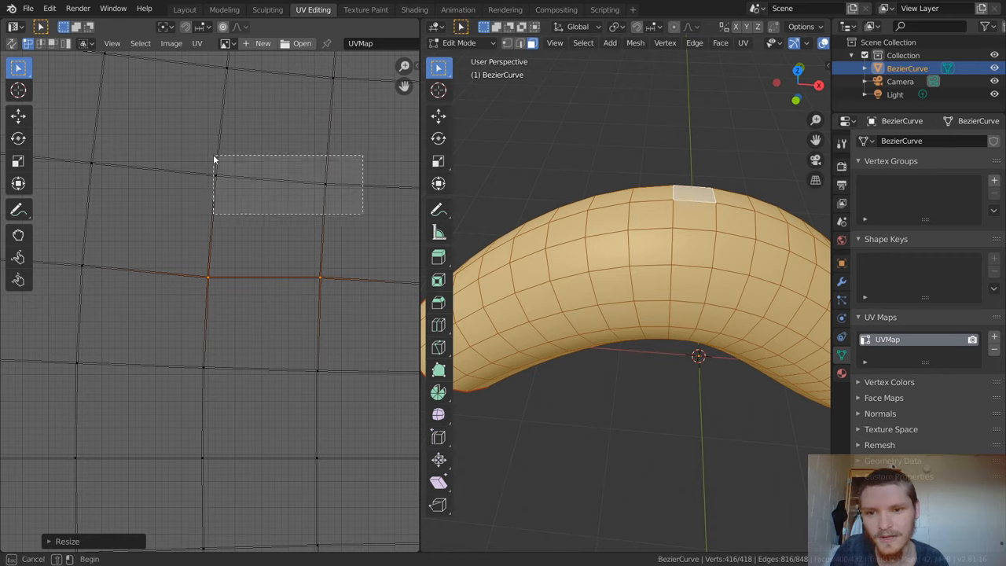
Step: Reapply Follow Active Quads to the body island, then orbit the pipe view
key("s")
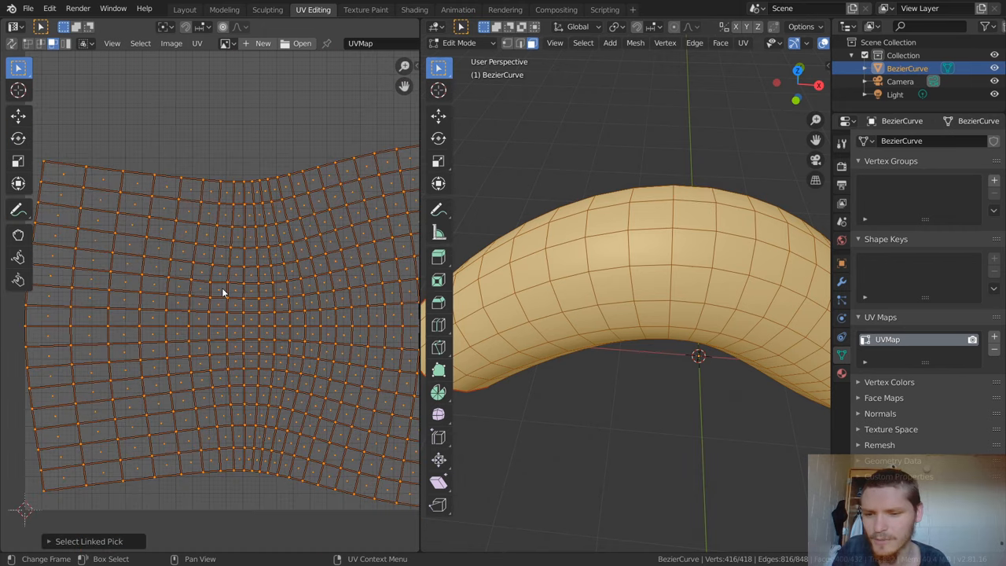
right_click(223, 293)
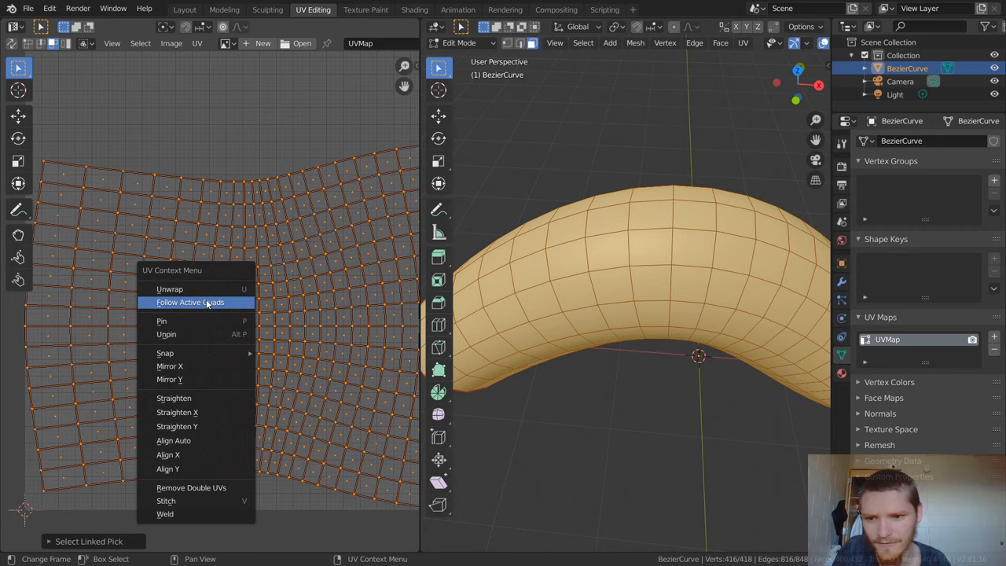
left_click(190, 303)
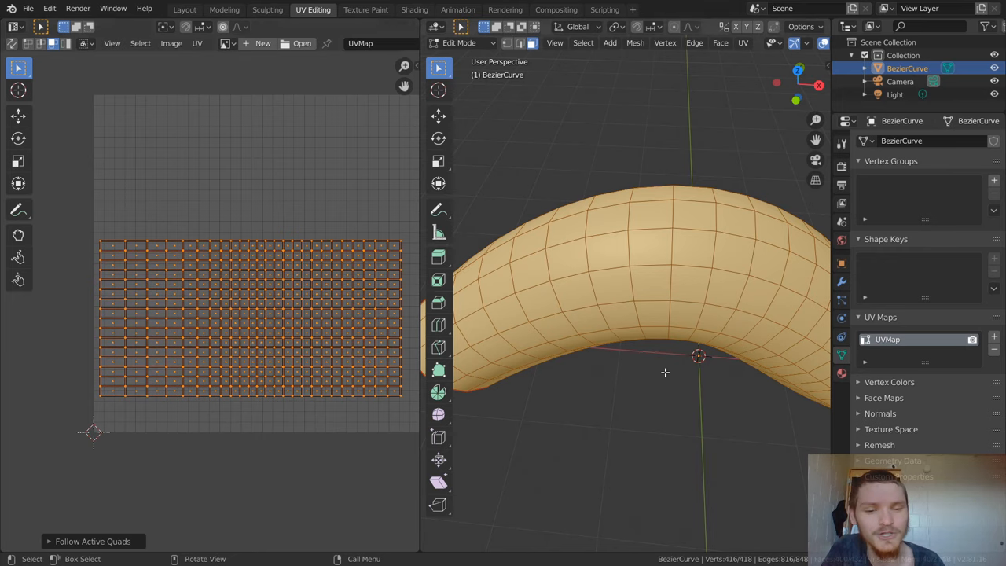
left_click_drag(668, 373, 673, 339)
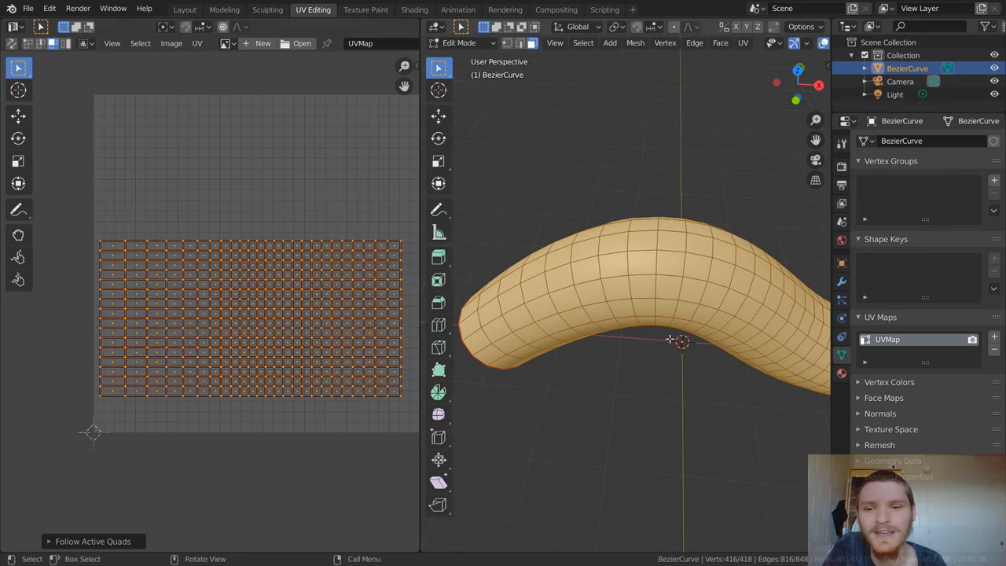